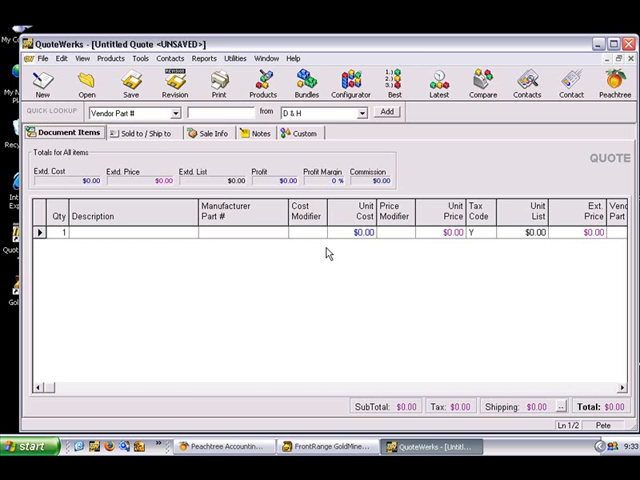
pyautogui.moveTo(142, 67)
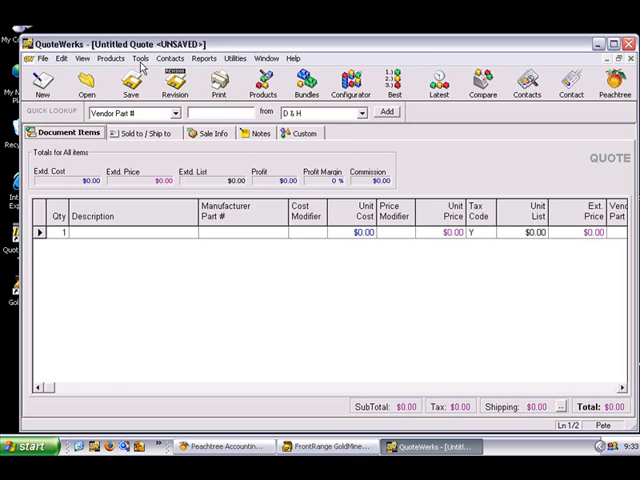
# Open the Tools menu to reach the Peachtree export command
pyautogui.click(140, 58)
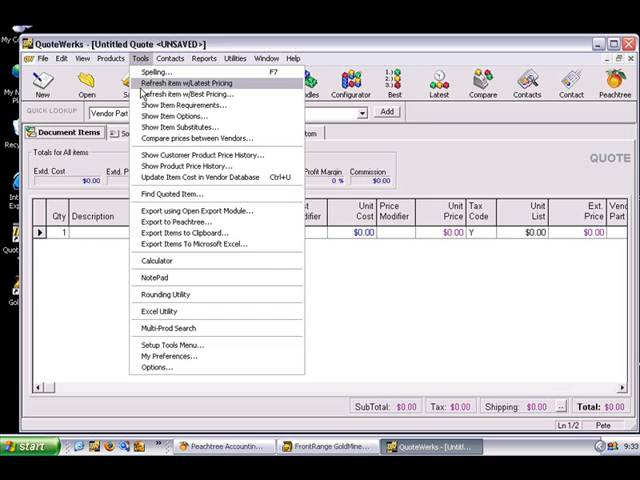
pyautogui.moveTo(170, 221)
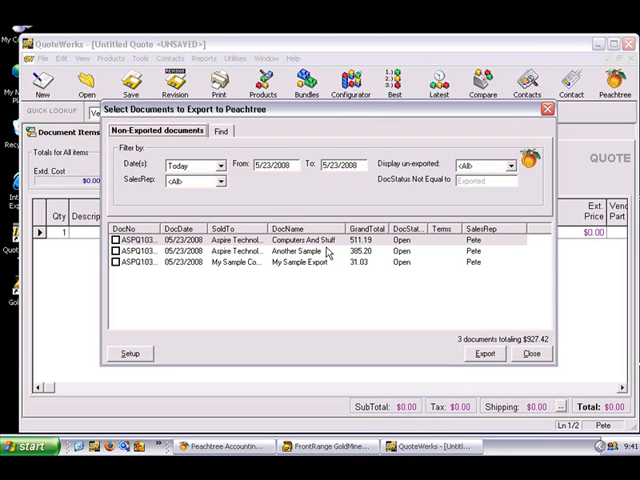
pyautogui.moveTo(283, 277)
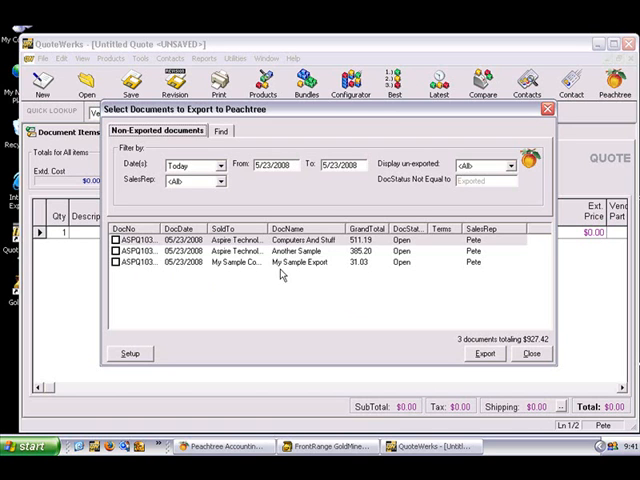
pyautogui.moveTo(388, 272)
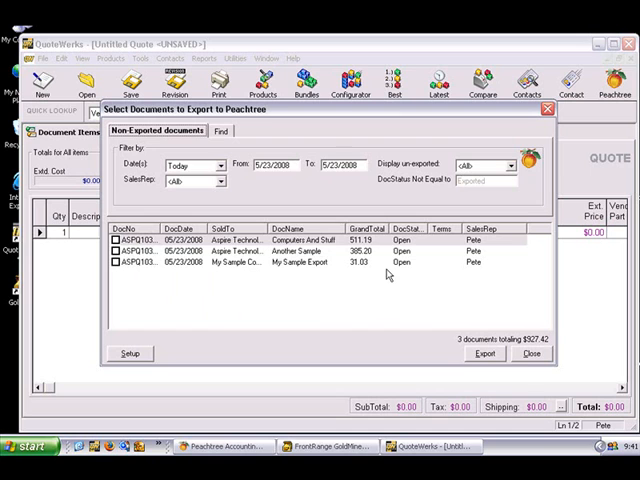
pyautogui.moveTo(437, 224)
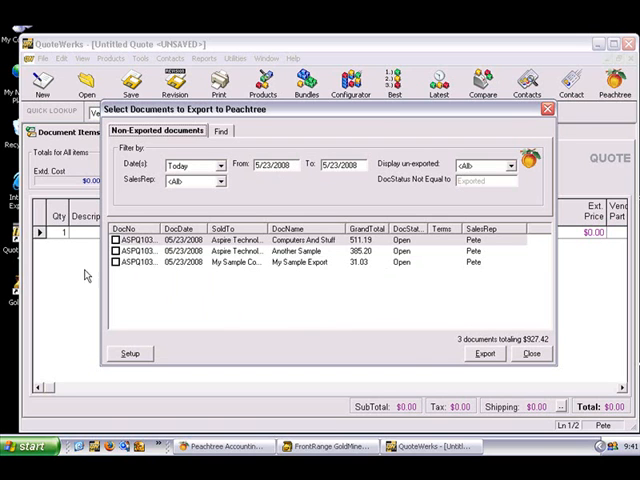
pyautogui.moveTo(145, 373)
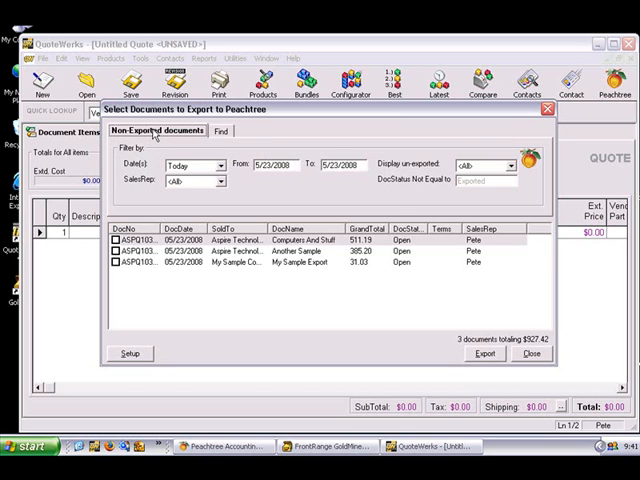
pyautogui.click(219, 165)
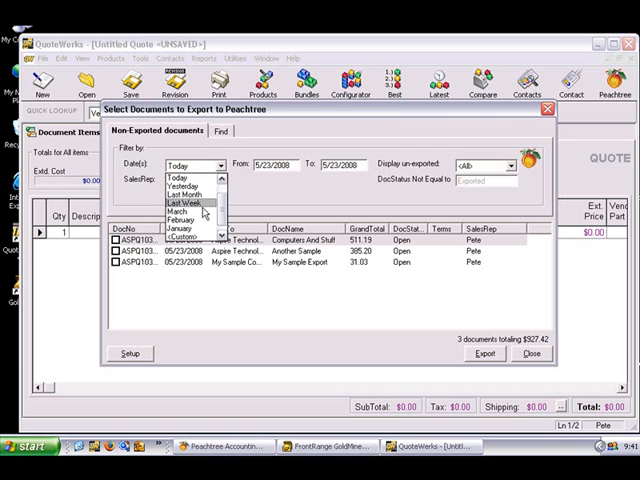
pyautogui.moveTo(185, 192)
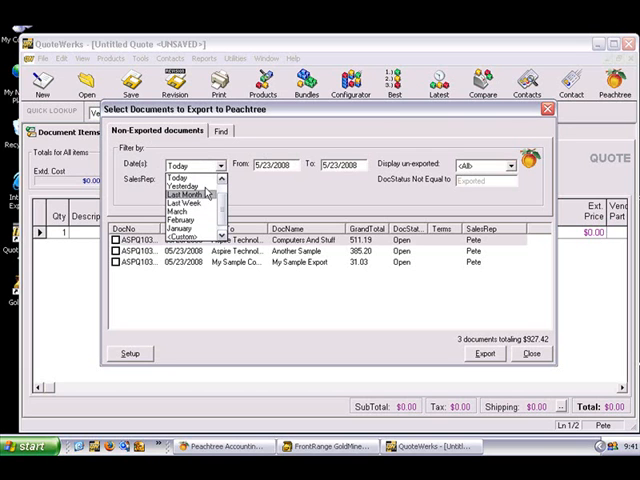
pyautogui.moveTo(185, 239)
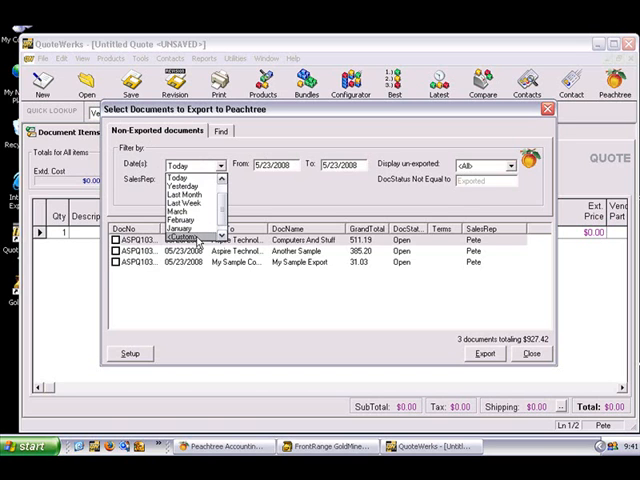
pyautogui.click(190, 228)
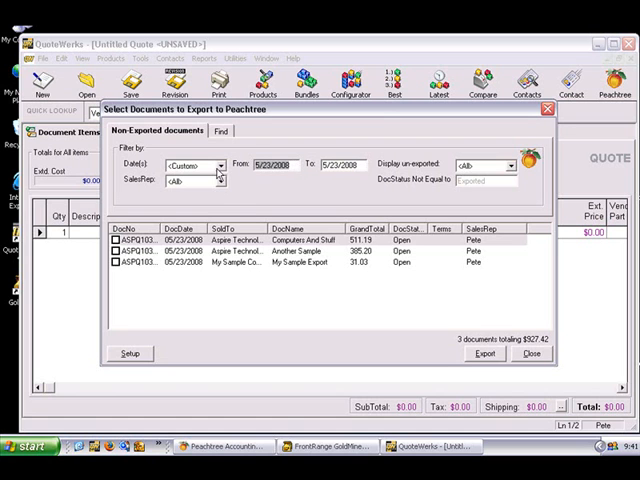
pyautogui.click(221, 164)
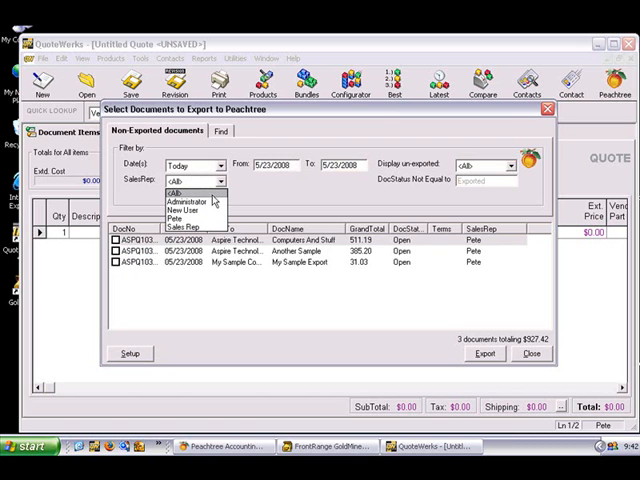
# Keep SalesRep and un-exported document types at <All>, then show the Find by document number search
pyautogui.click(190, 180)
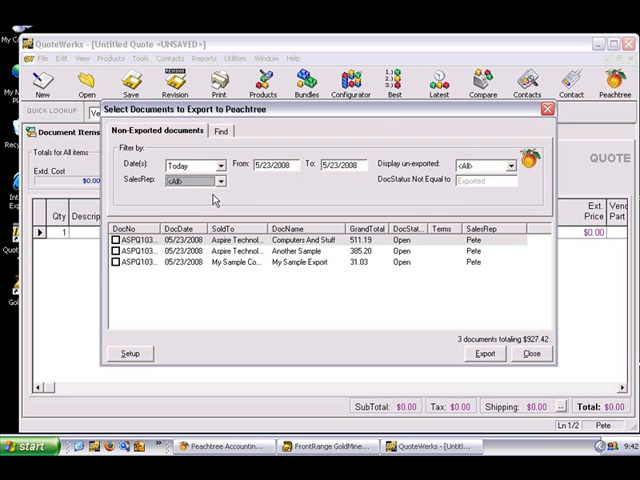
pyautogui.moveTo(347, 177)
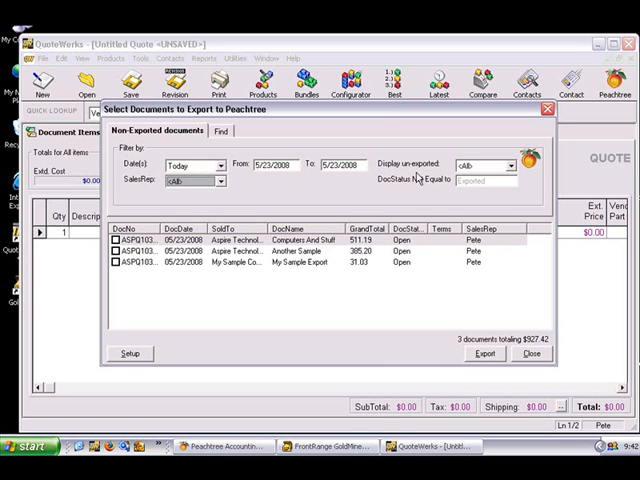
pyautogui.click(508, 165)
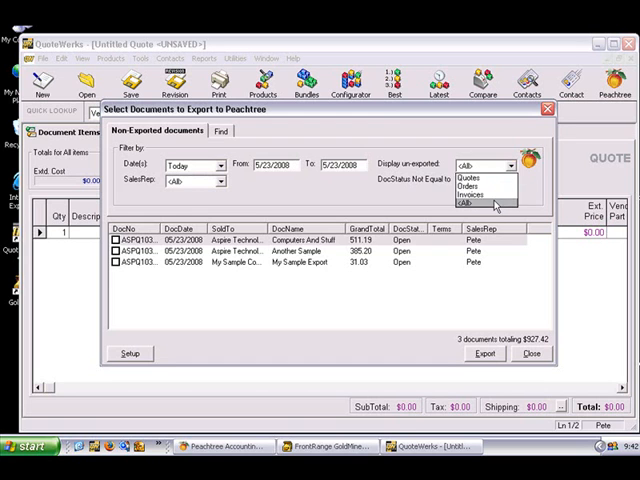
pyautogui.click(491, 201)
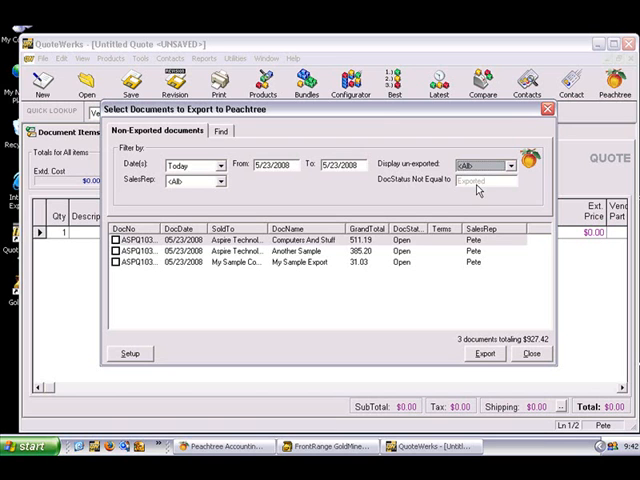
pyautogui.click(221, 130)
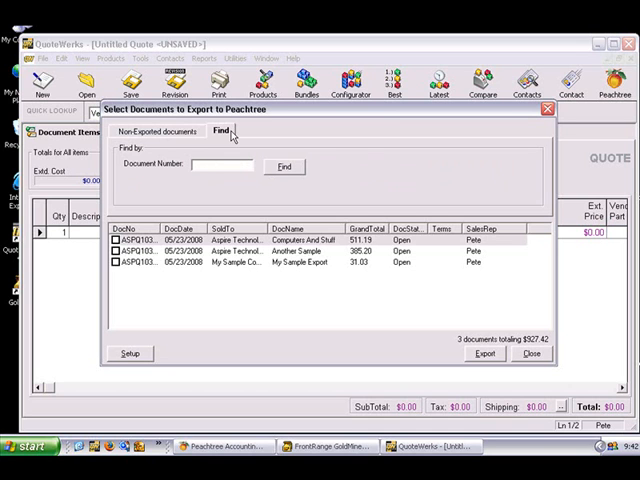
# Return to the non-exported list and check only My Sample Export ($31.03) for export
pyautogui.click(157, 130)
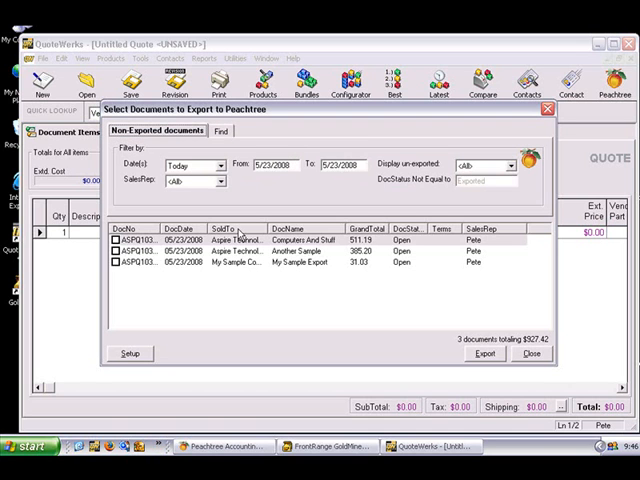
pyautogui.rightClick(250, 240)
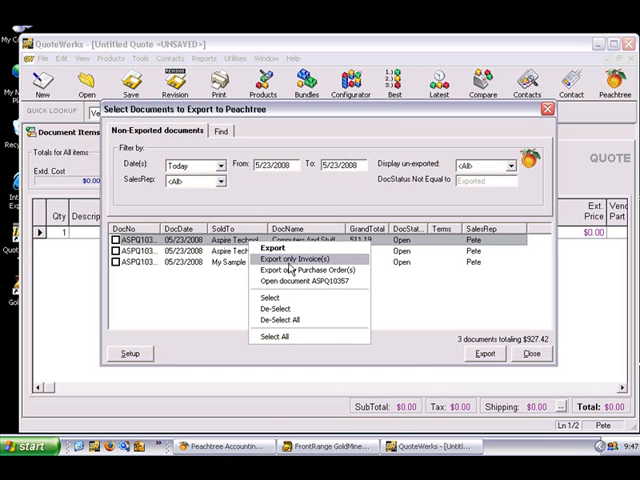
pyautogui.moveTo(300, 270)
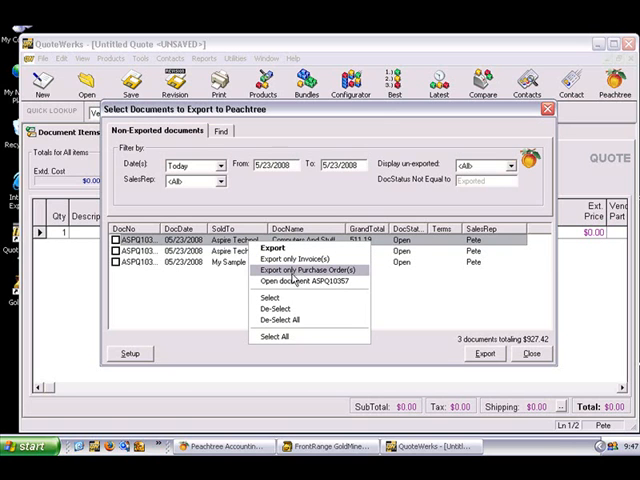
pyautogui.moveTo(300, 281)
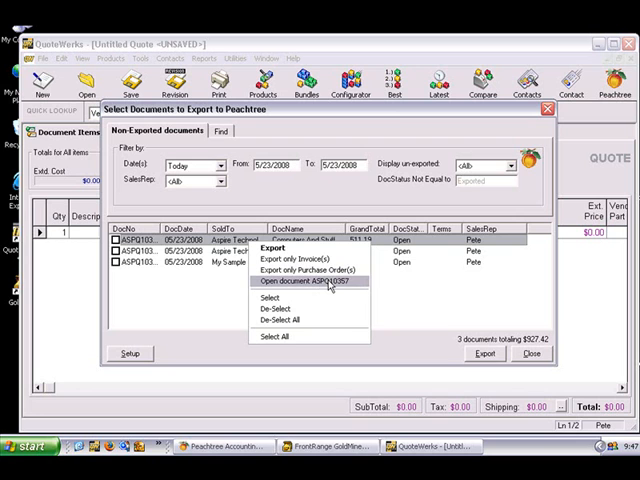
pyautogui.moveTo(293, 320)
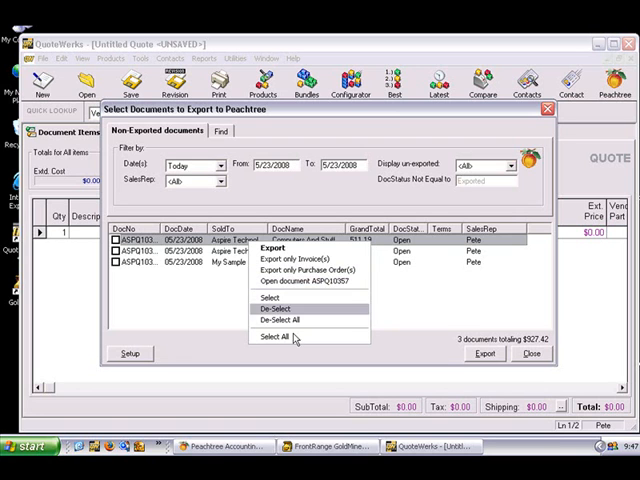
pyautogui.click(286, 337)
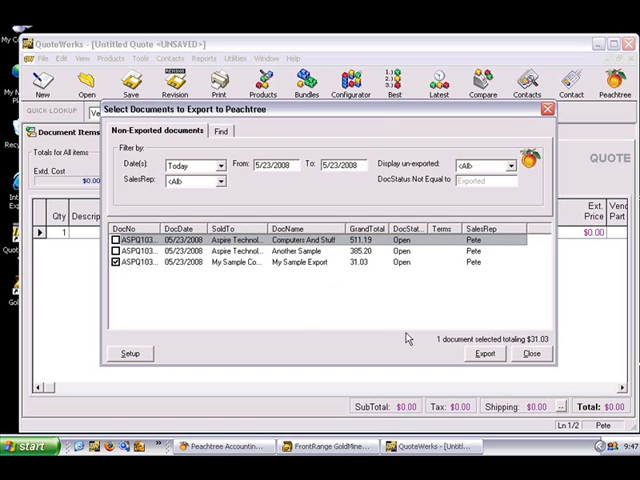
# Export the checked My Sample Export quote, reaching the missing M170 Video Cable item prompt
pyautogui.click(483, 353)
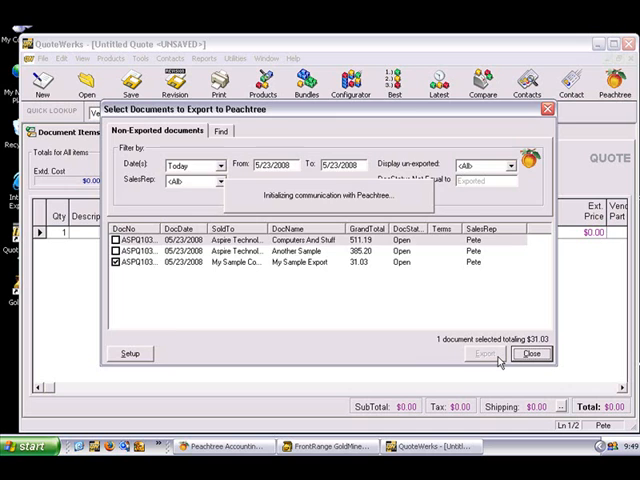
pyautogui.click(500, 353)
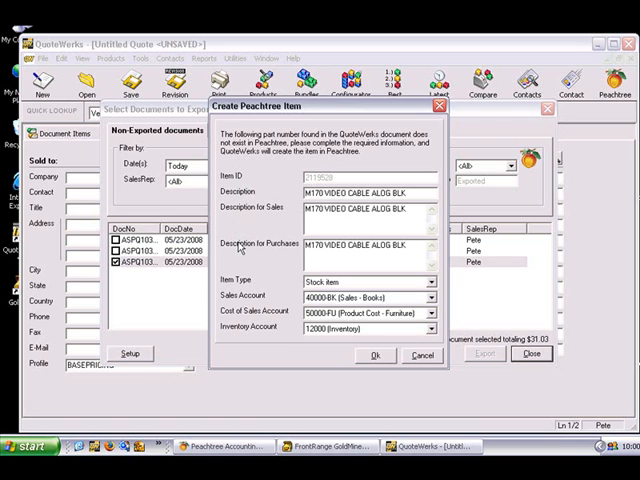
pyautogui.moveTo(417, 261)
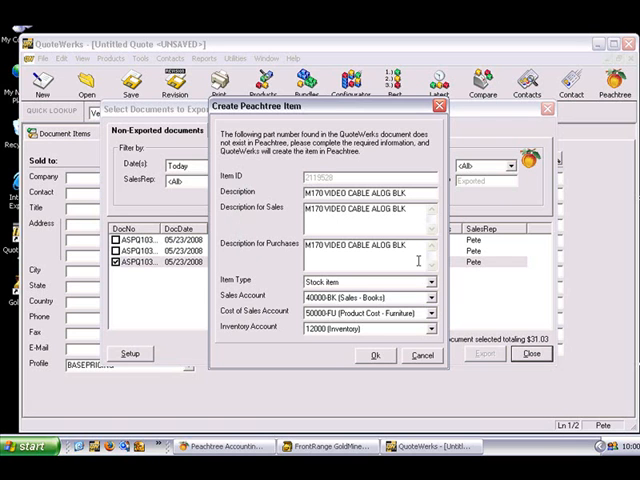
# Accept the M170 Video Cable details so it is created as a Peachtree stock item
pyautogui.click(427, 283)
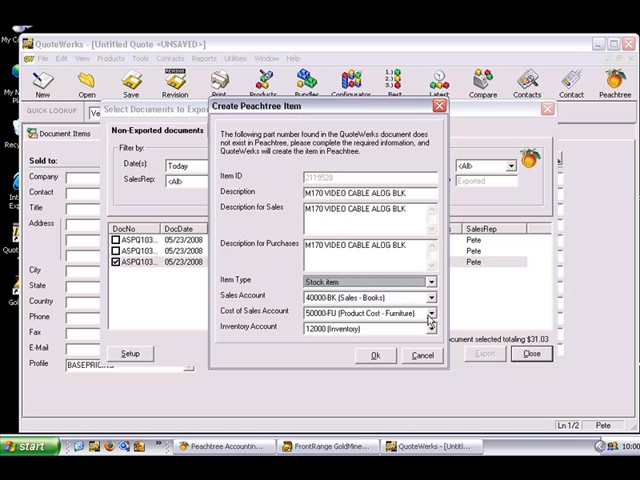
pyautogui.moveTo(348, 350)
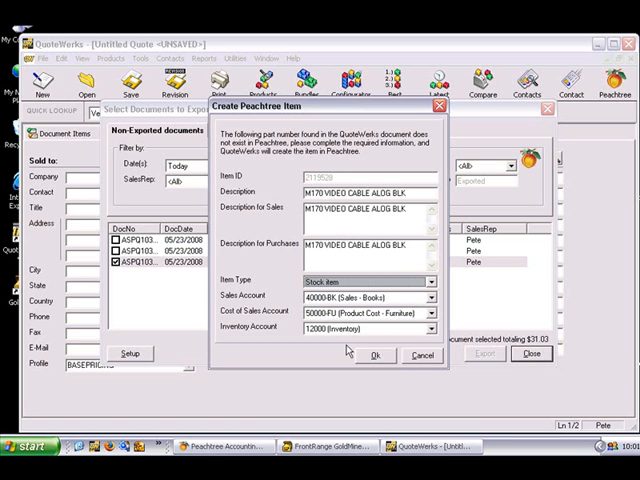
pyautogui.click(373, 355)
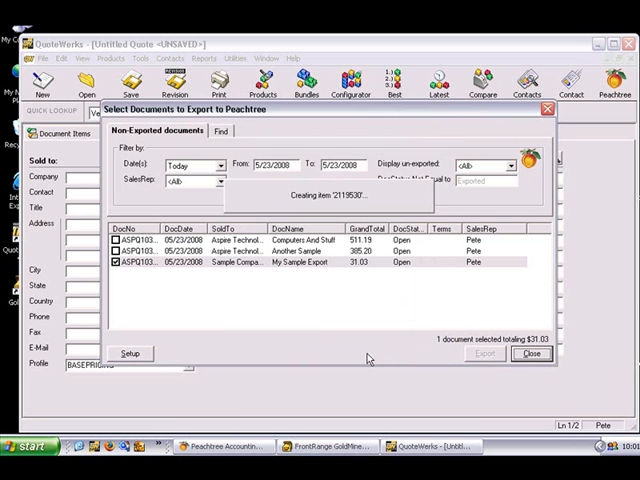
# Toggle SYNNEX and Tech Data via Select All and Deselect All, ending with no vendors checked for POs
pyautogui.click(484, 353)
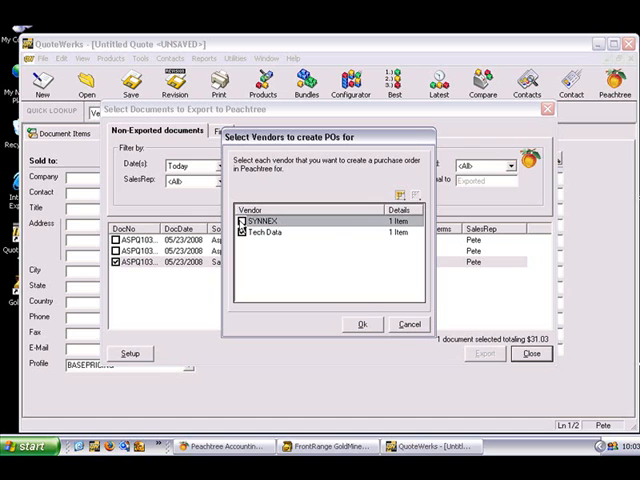
pyautogui.click(243, 220)
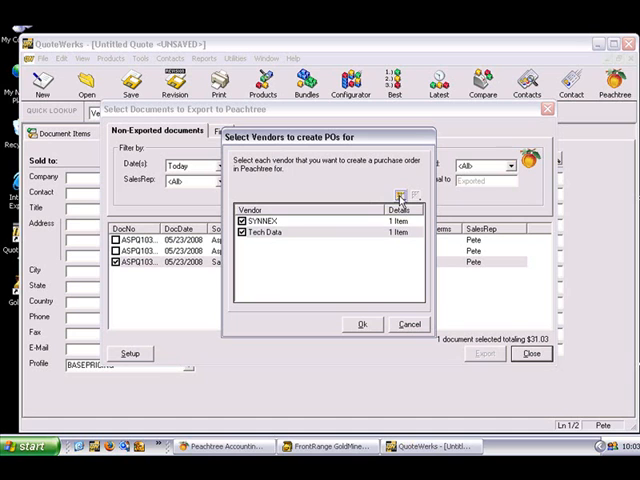
pyautogui.click(400, 195)
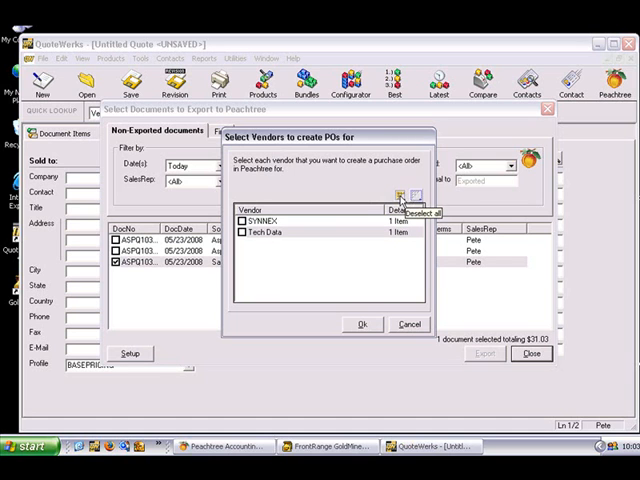
pyautogui.click(399, 196)
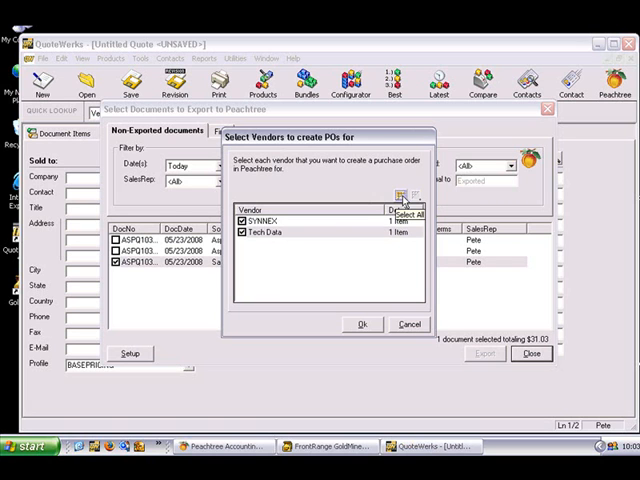
pyautogui.click(408, 196)
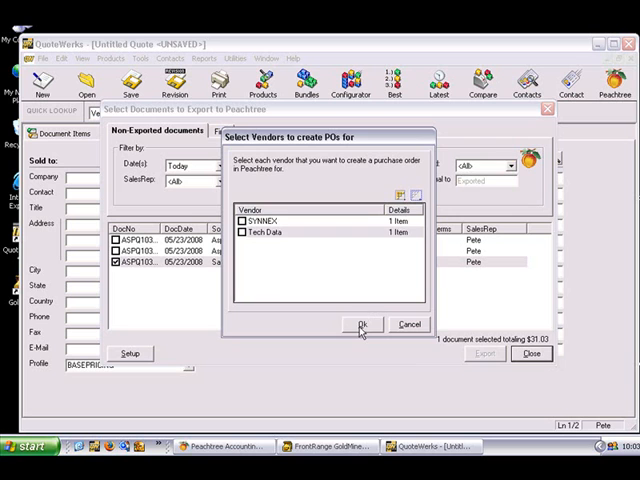
# Continue without purchase orders and acknowledge the sales tax rate warning to export as one invoice
pyautogui.click(359, 324)
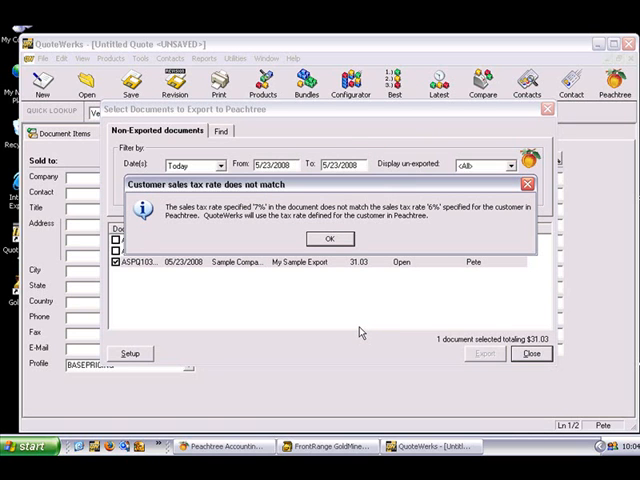
pyautogui.moveTo(345, 268)
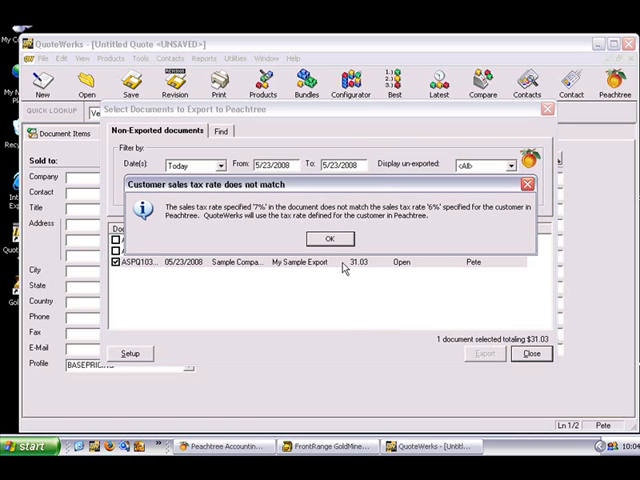
pyautogui.click(330, 238)
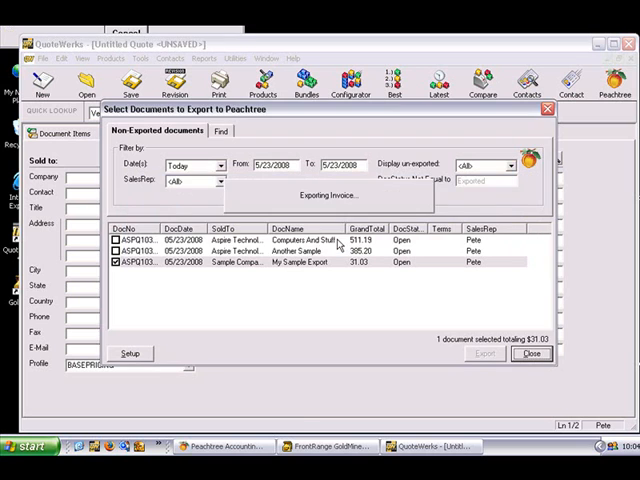
pyautogui.click(484, 353)
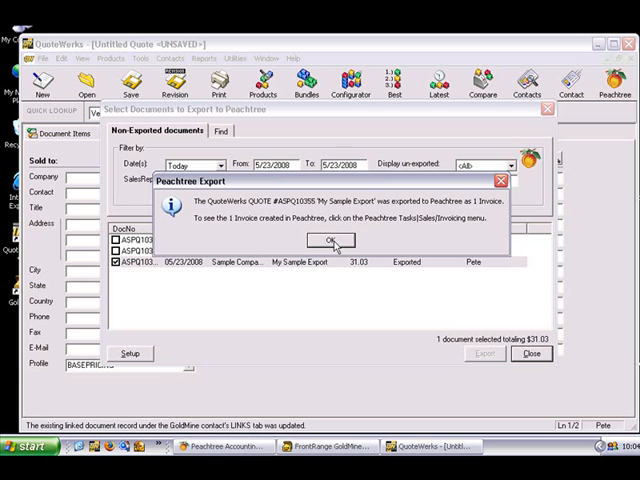
# Acknowledge the successful export and close the Select Documents to Export window
pyautogui.click(327, 239)
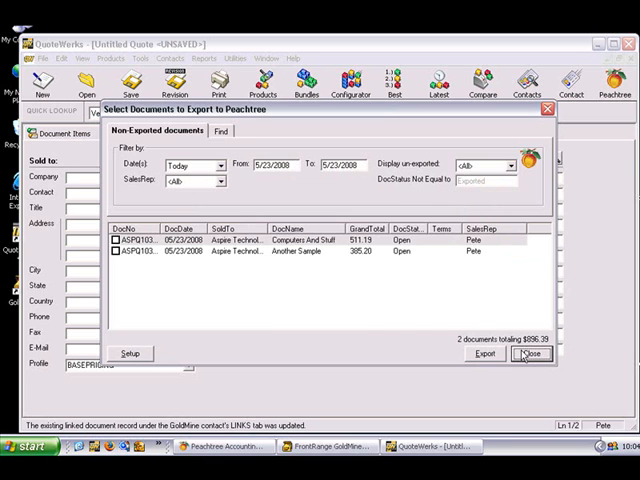
pyautogui.click(529, 353)
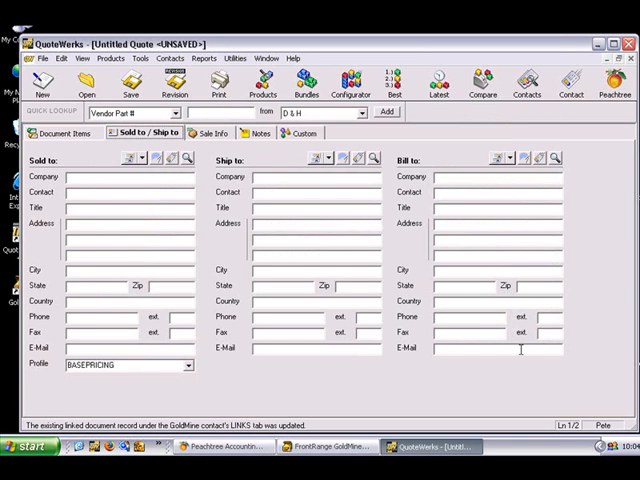